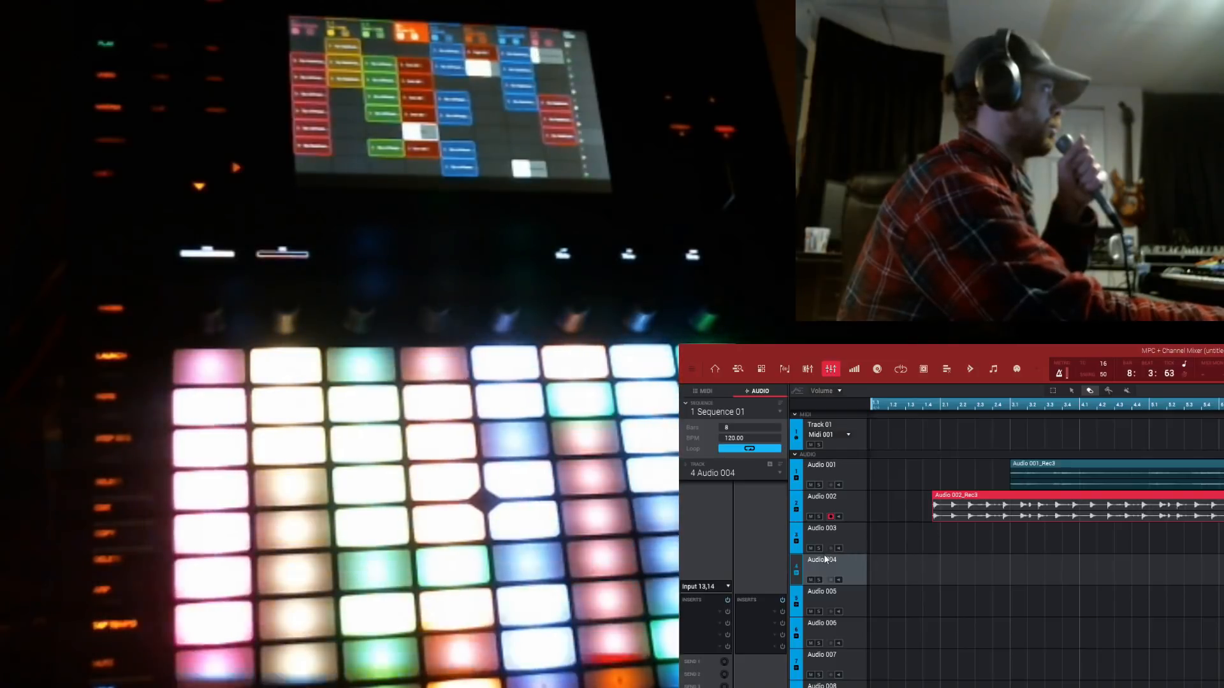
- Record a vocal loop on Audio 003, then arm Audio 004 for the next take
left_click(832, 546)
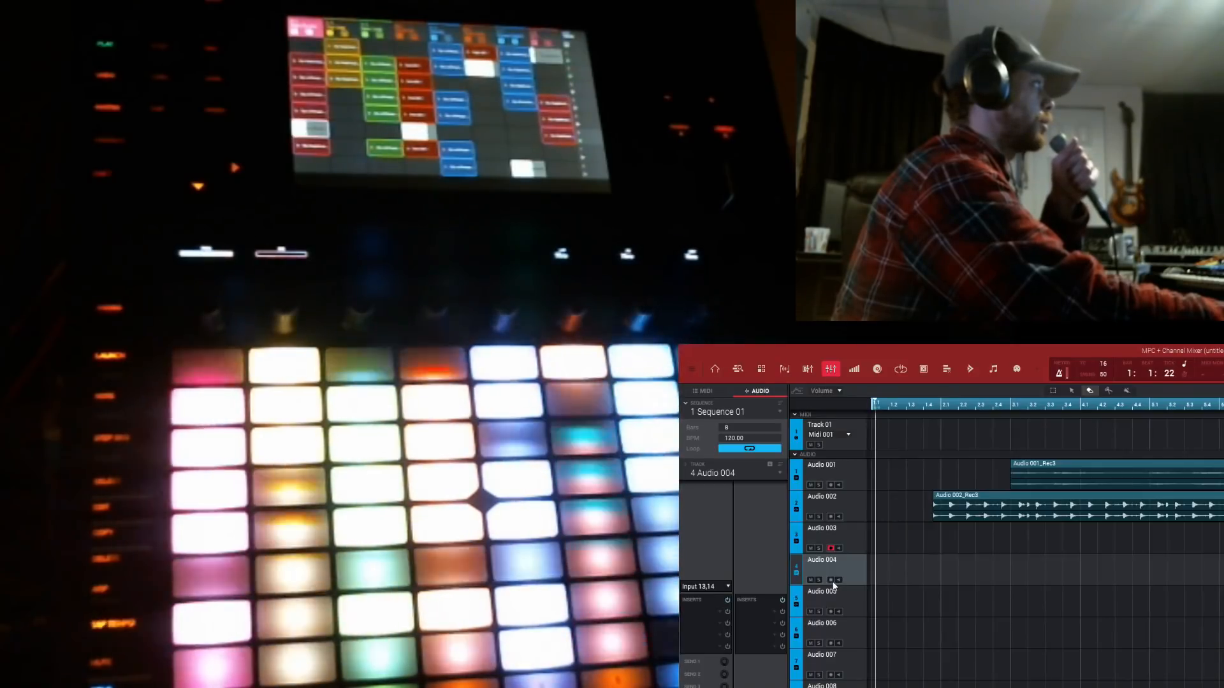
left_click(831, 580)
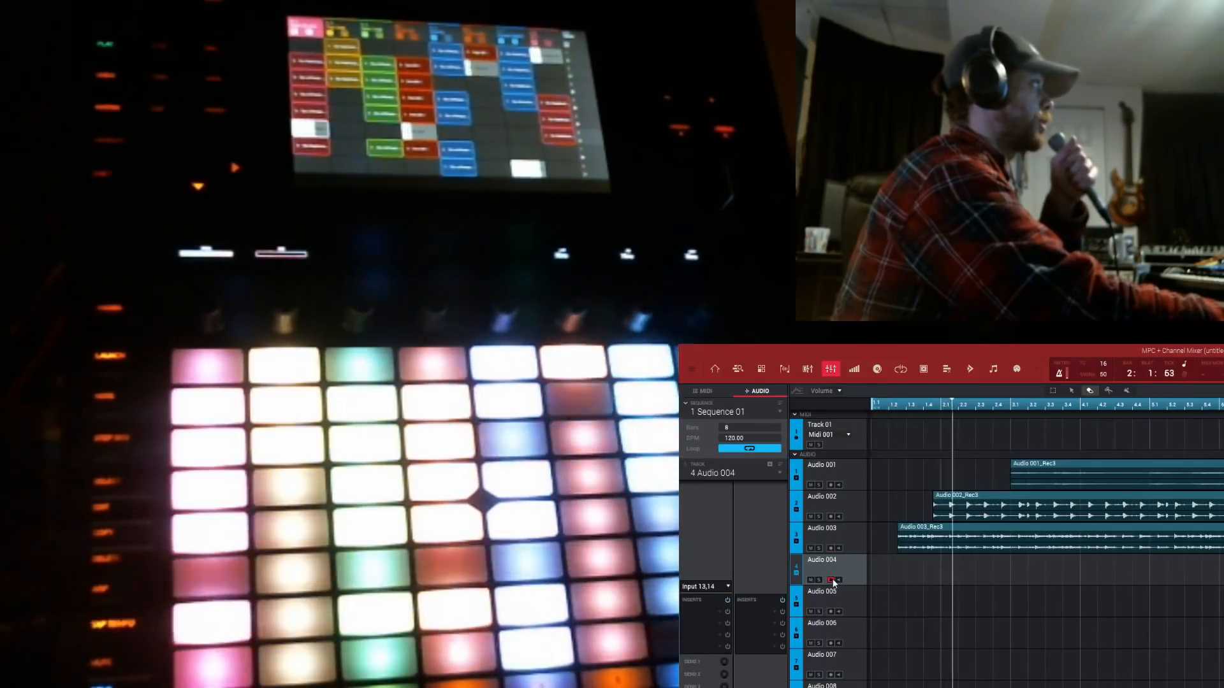